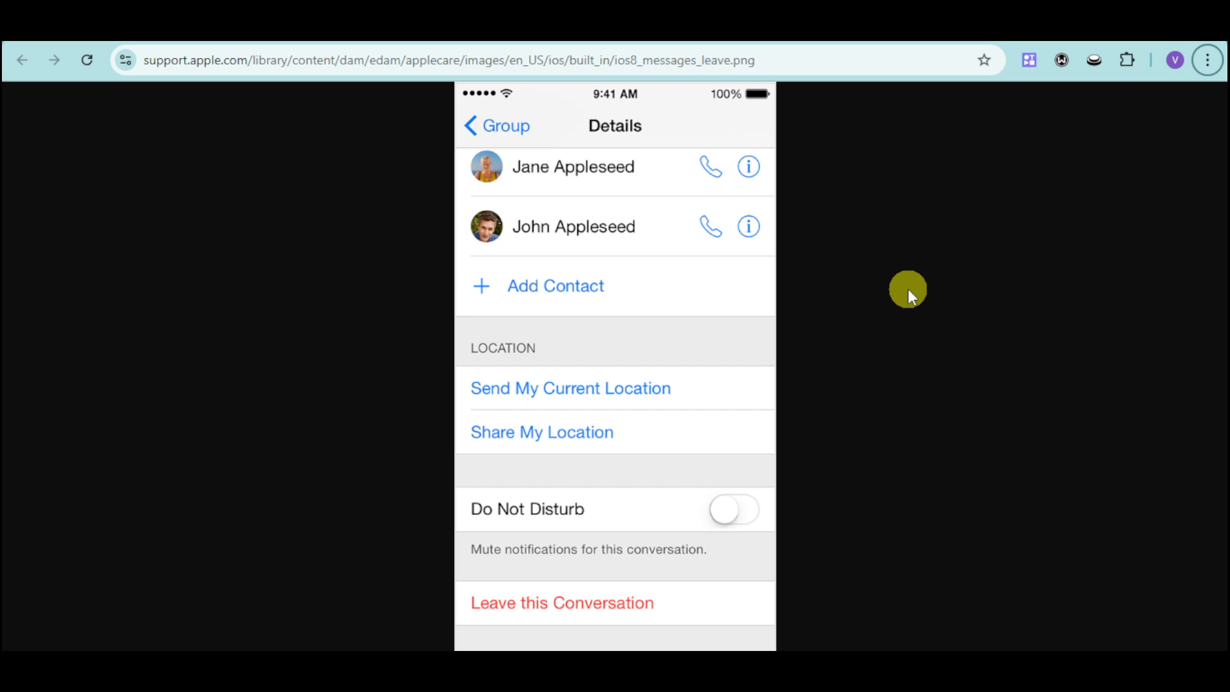
mouse_move(1037, 374)
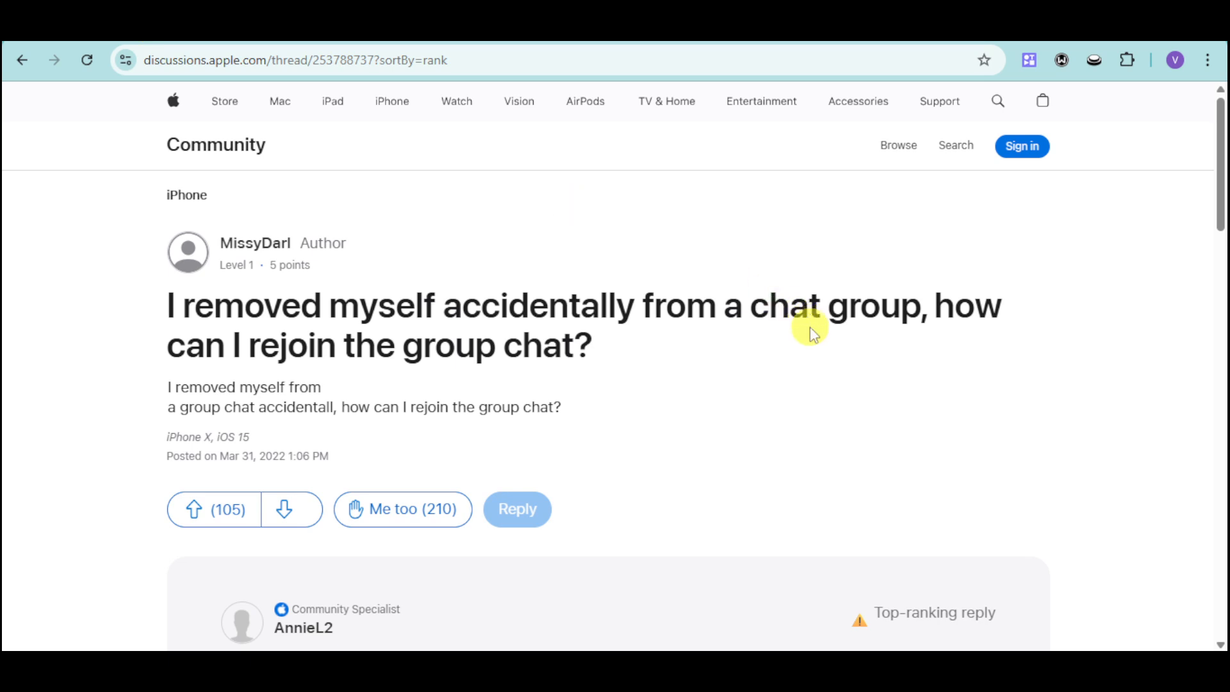
mouse_move(592, 330)
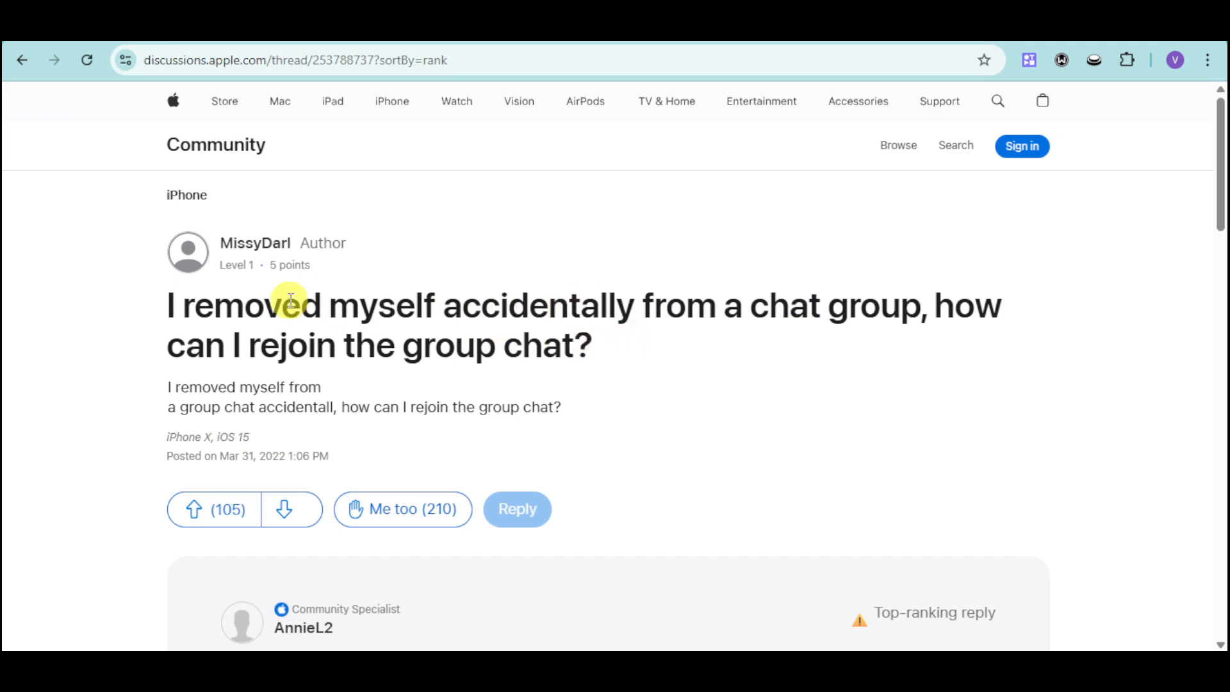
mouse_move(420, 344)
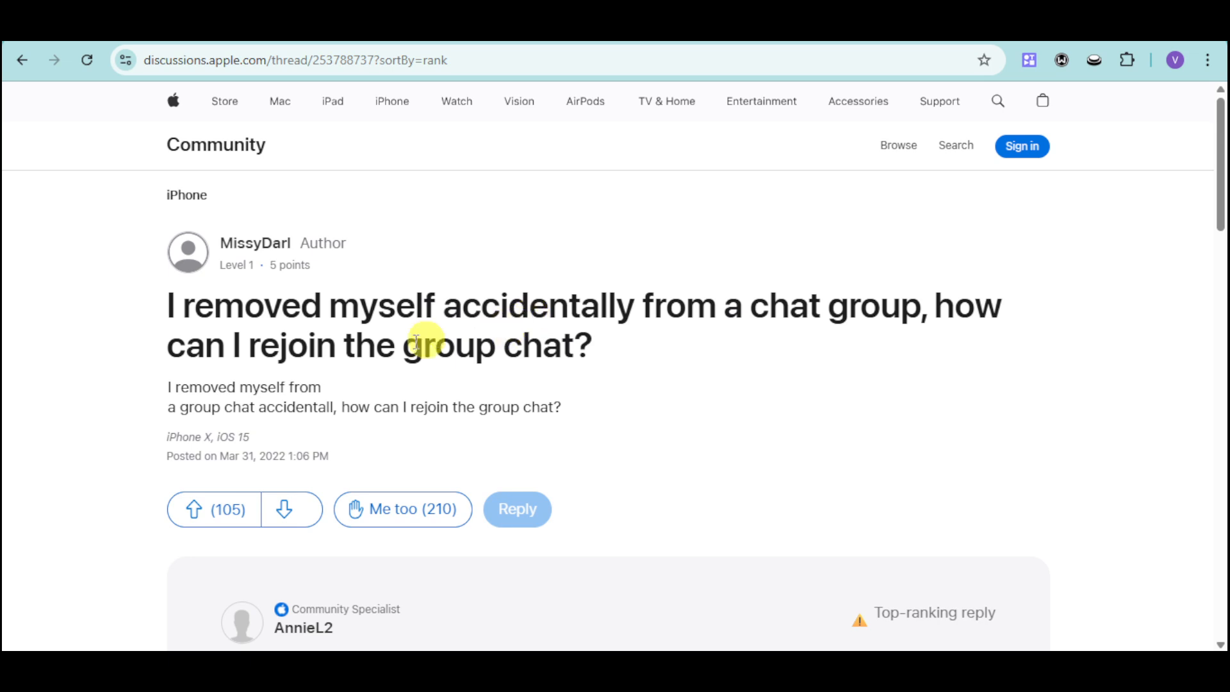
mouse_move(500, 349)
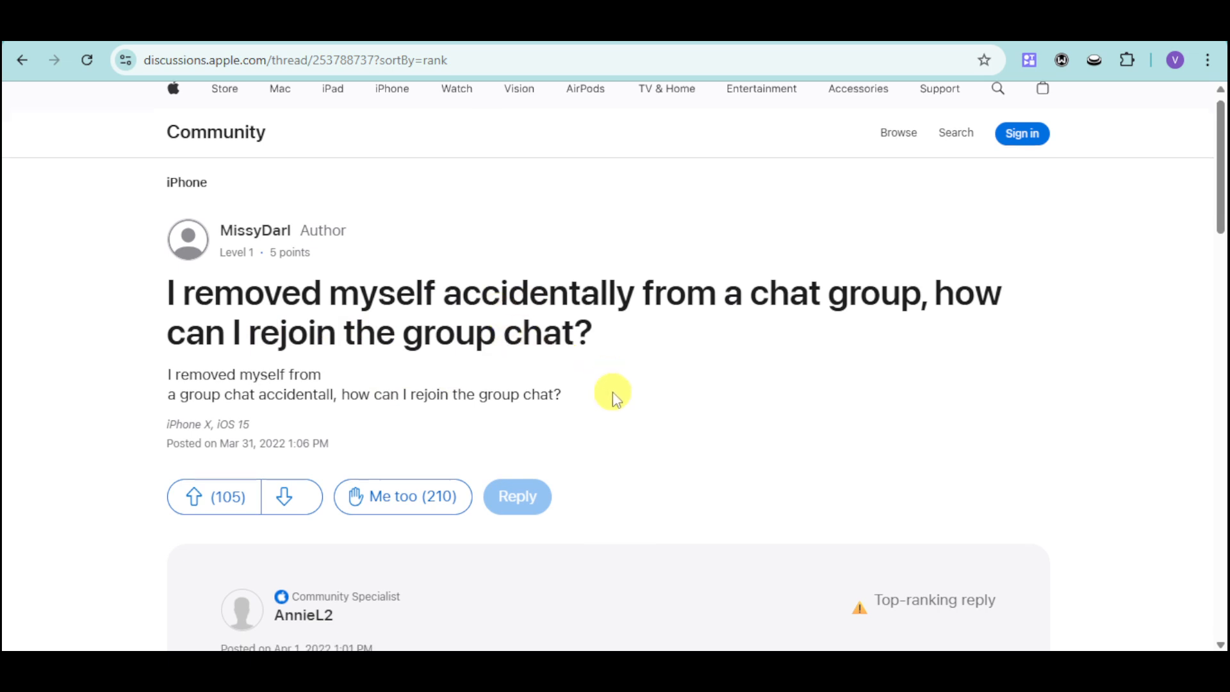
Bring the Community Specialist's top-ranking reply with its four add-back steps into view
scroll(down, 3)
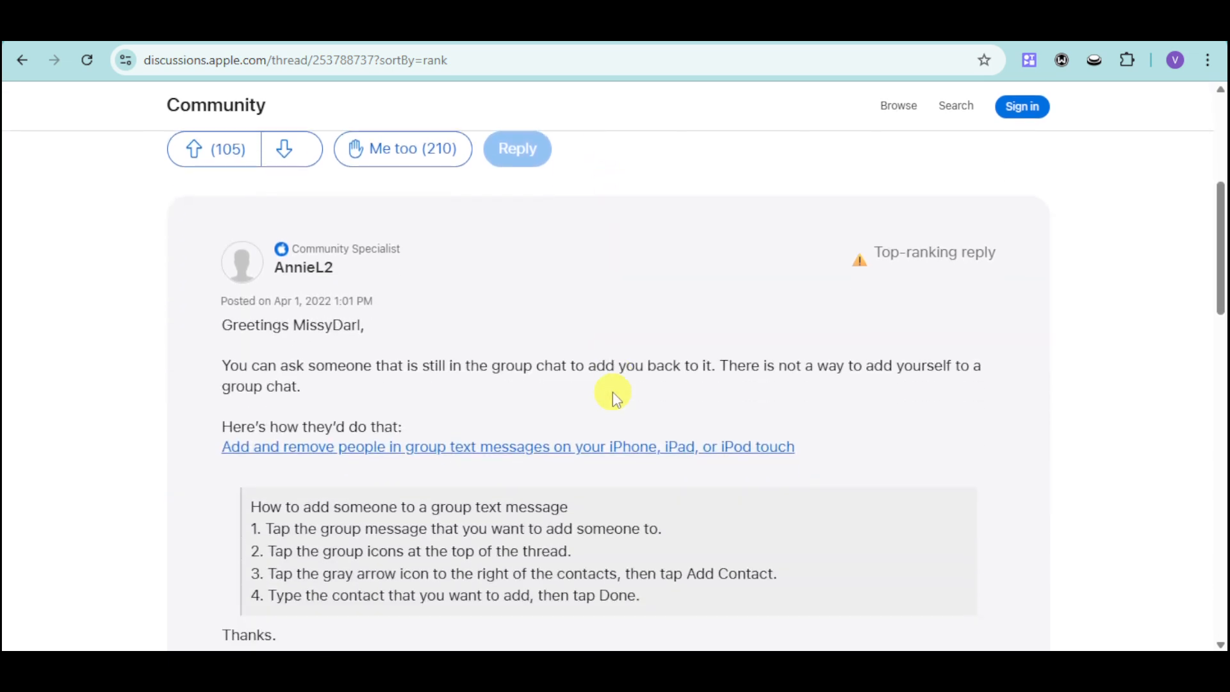
mouse_move(613, 392)
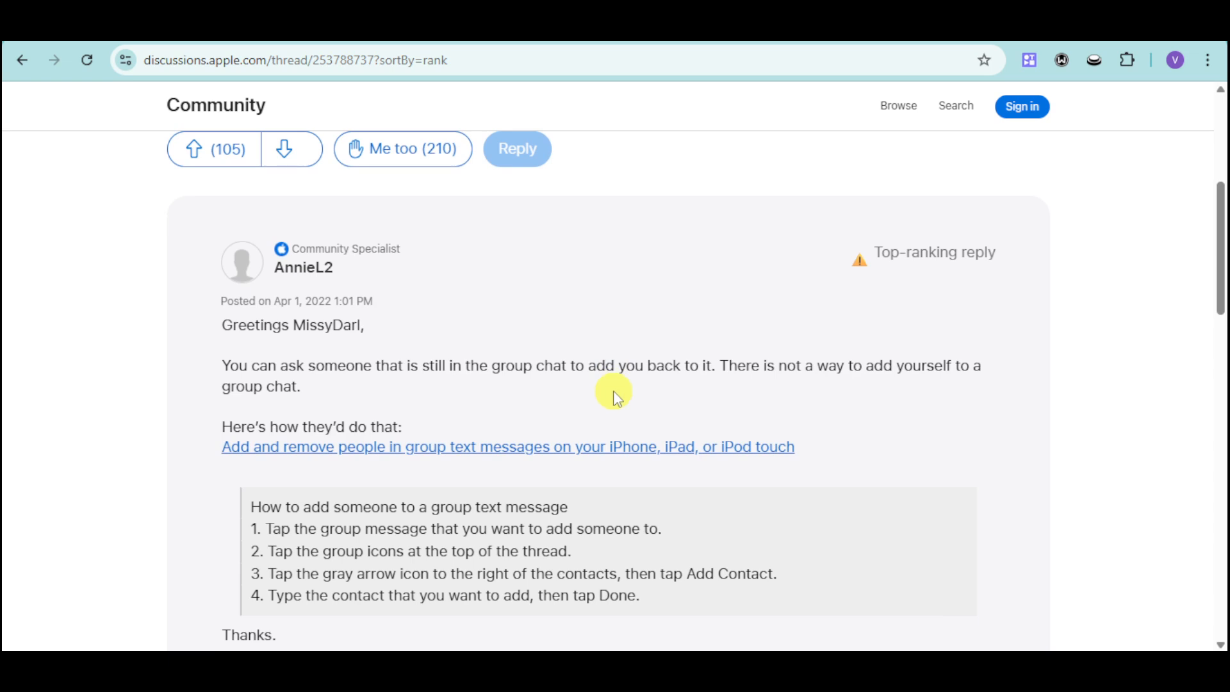
mouse_move(820, 392)
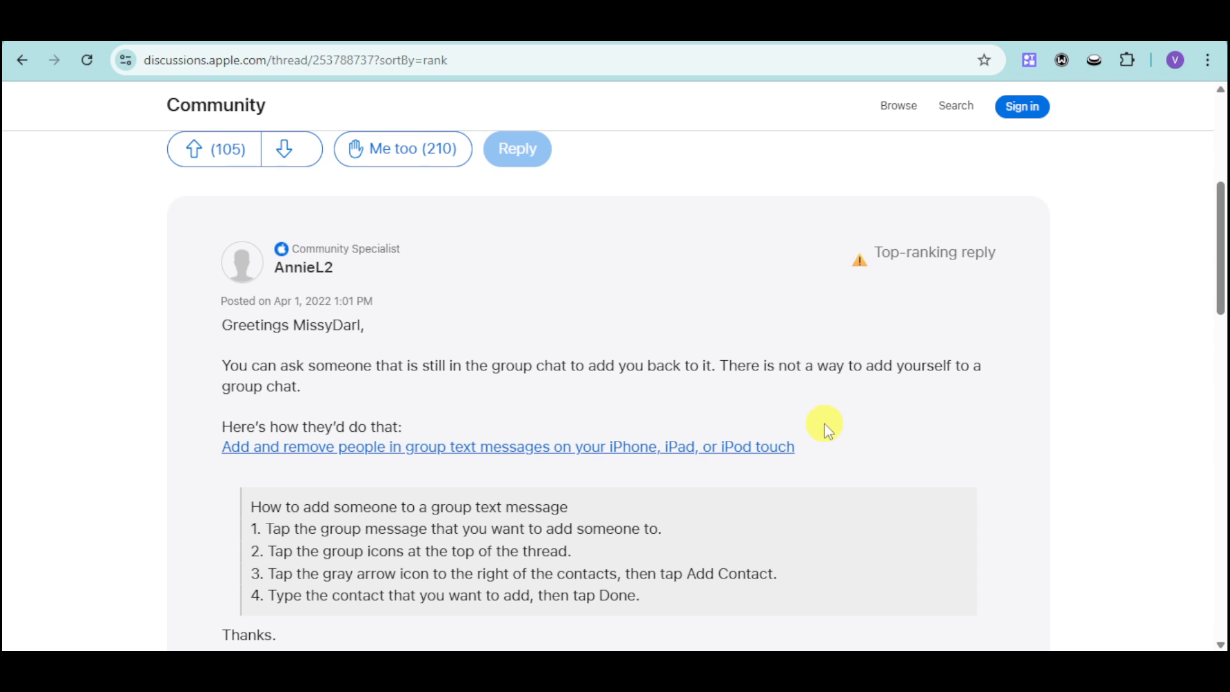
Review the numbered add-someone steps, then show the group Details screenshot with Add Contact
scroll(down, 3)
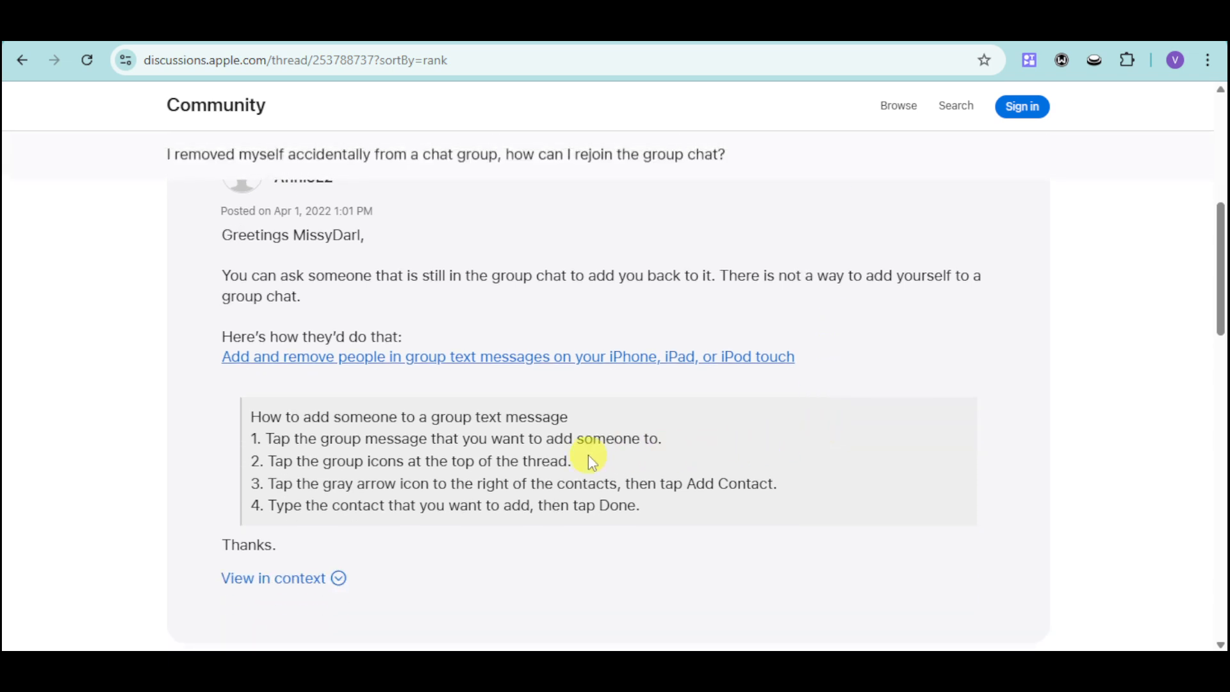
mouse_move(299, 456)
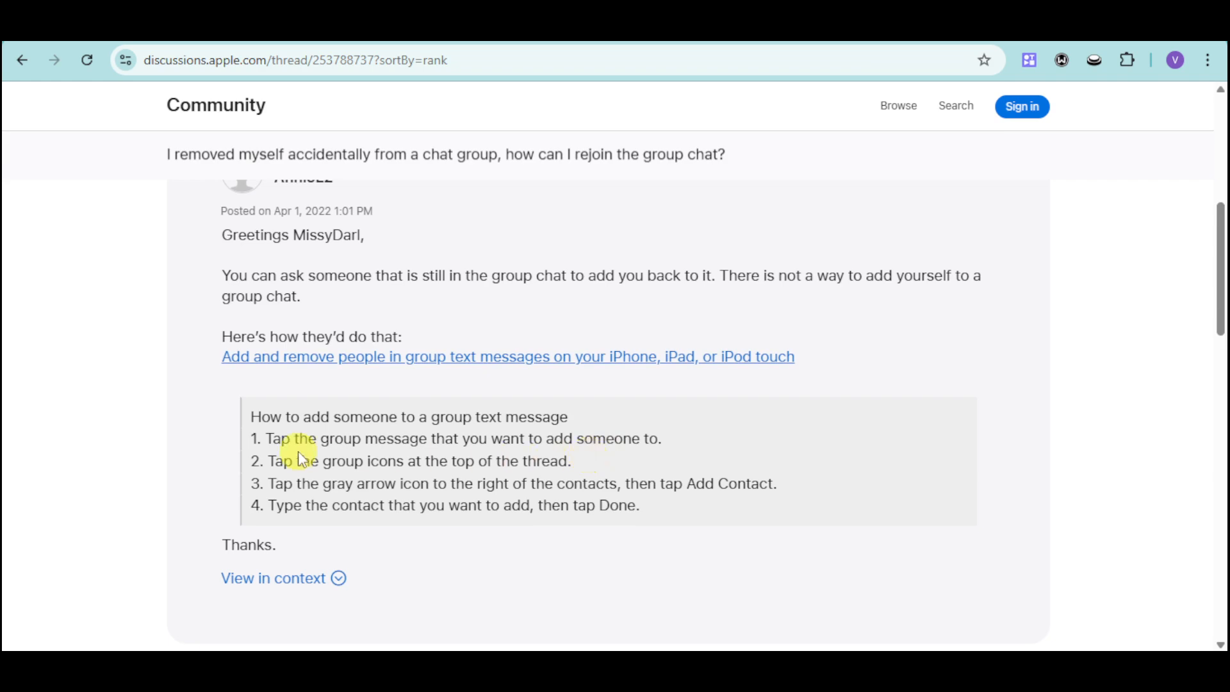
mouse_move(470, 457)
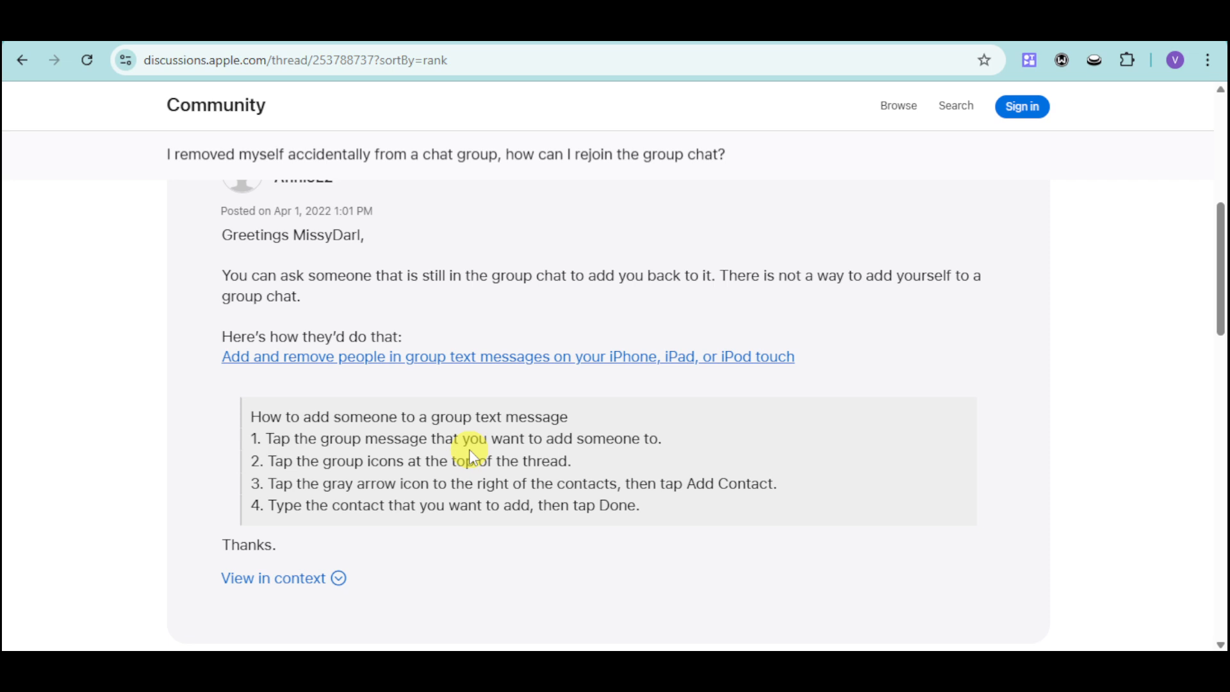
mouse_move(414, 483)
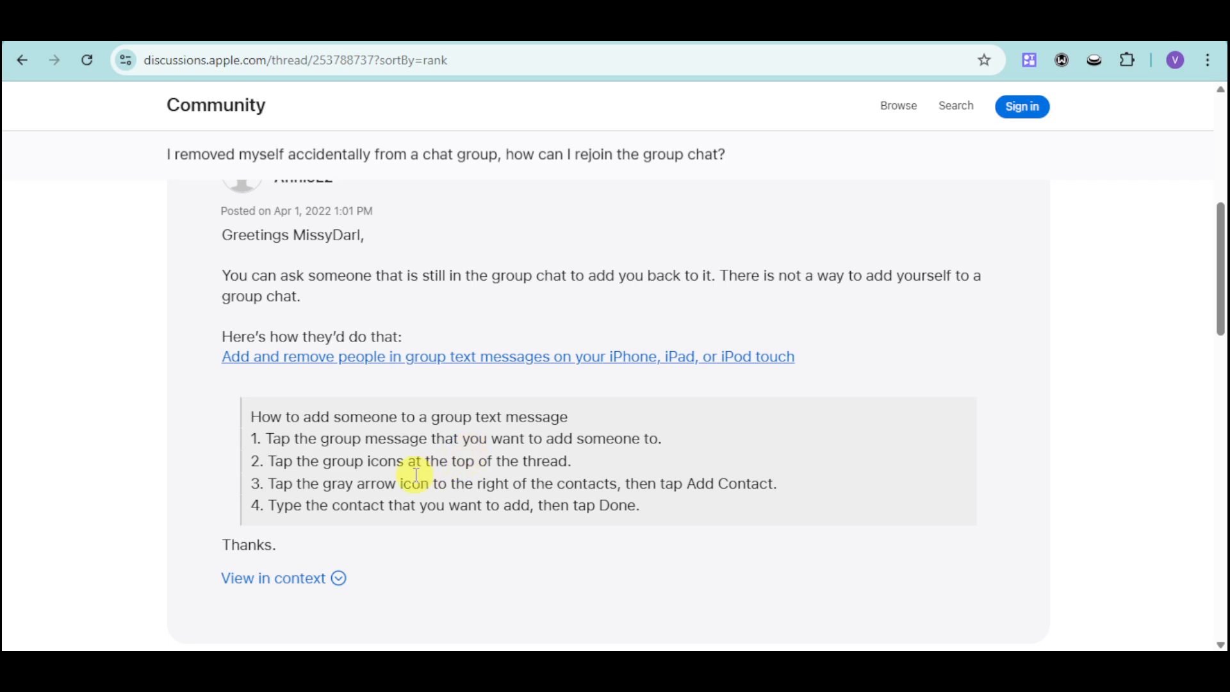
mouse_move(547, 477)
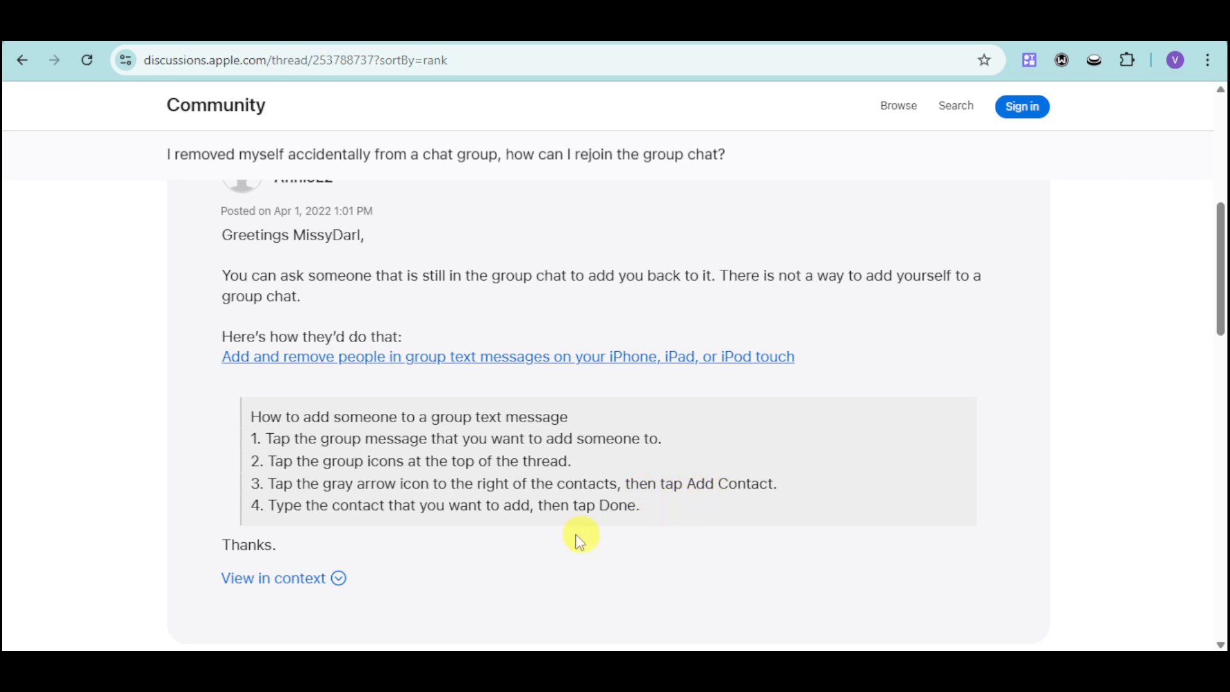
click(507, 356)
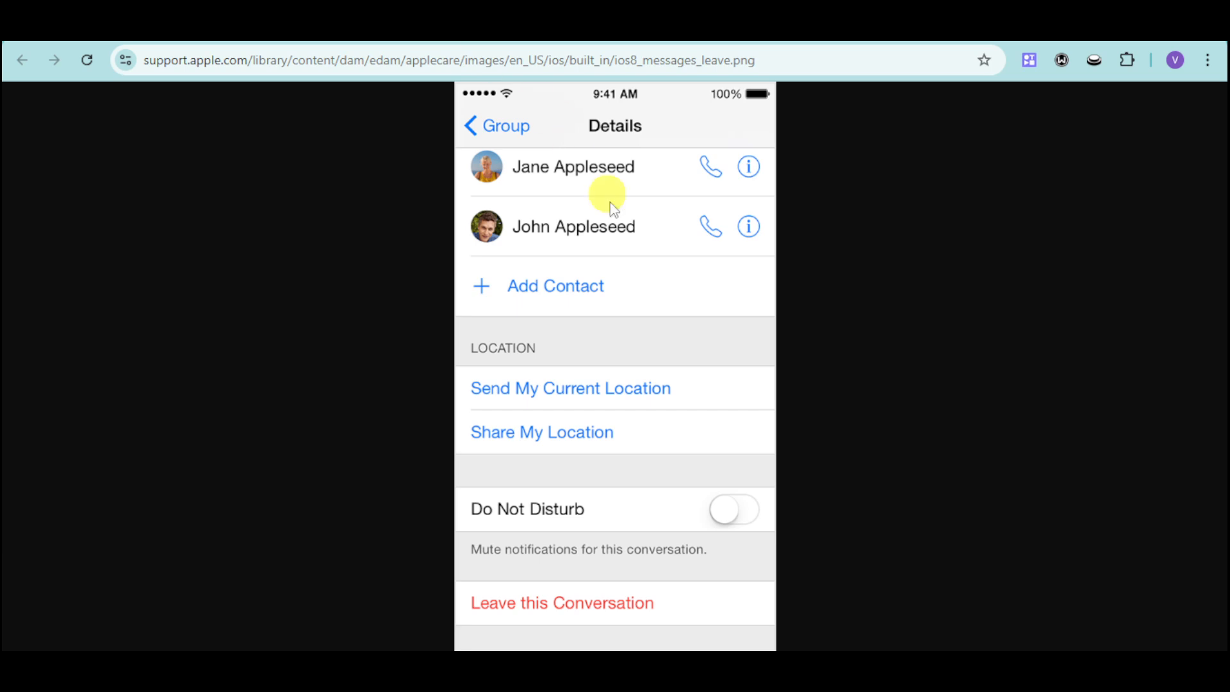
mouse_move(643, 303)
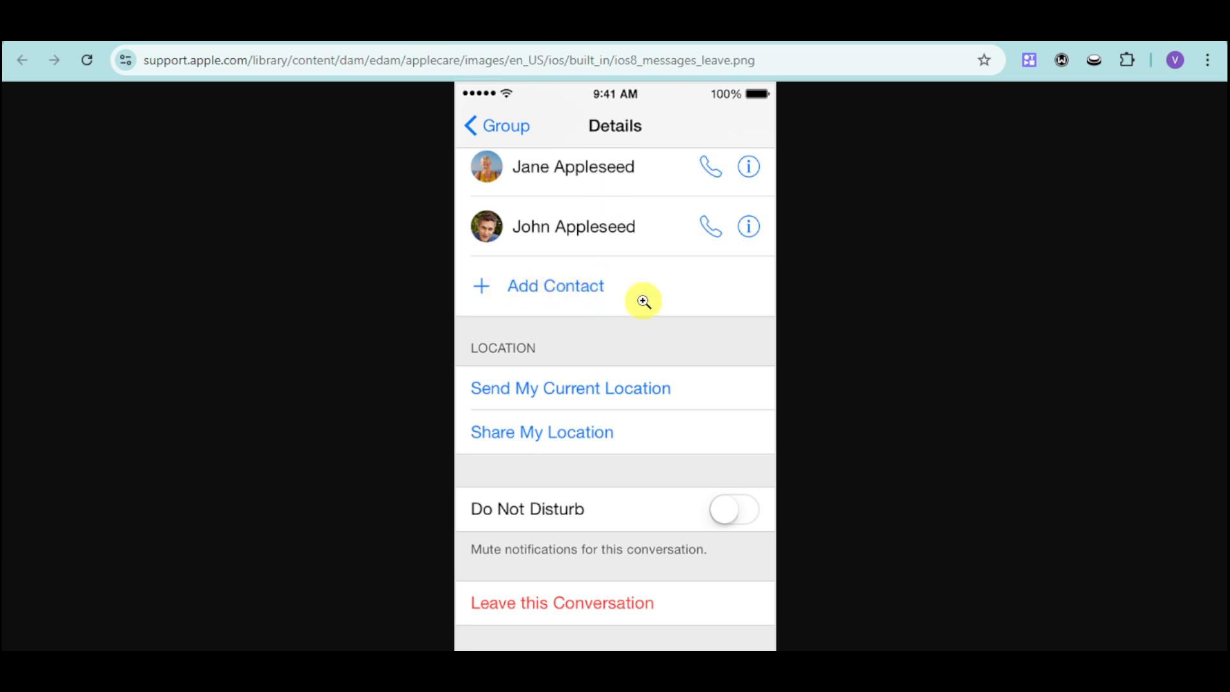